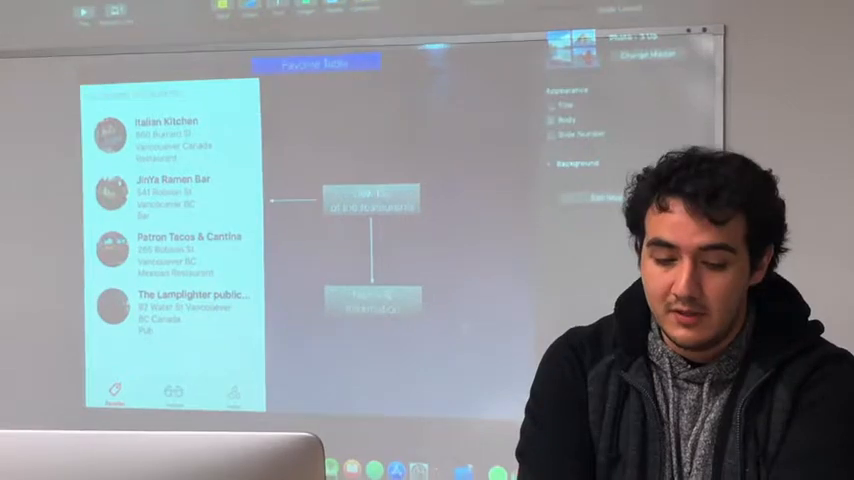
- Choose an emoji mood so the matching restaurant's detail page with phone, address and map appears
click(170, 190)
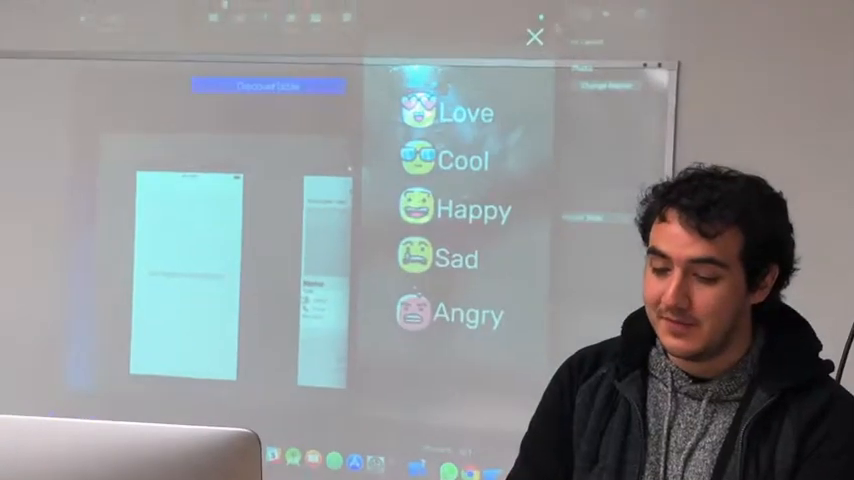
click(536, 36)
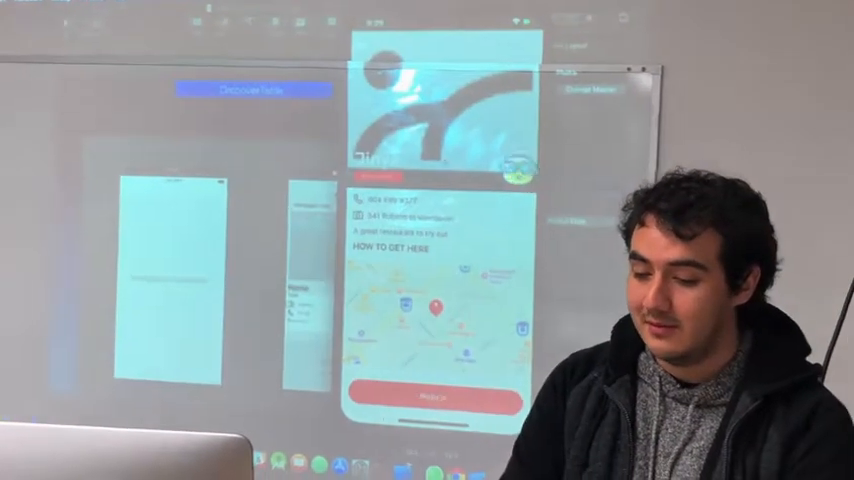